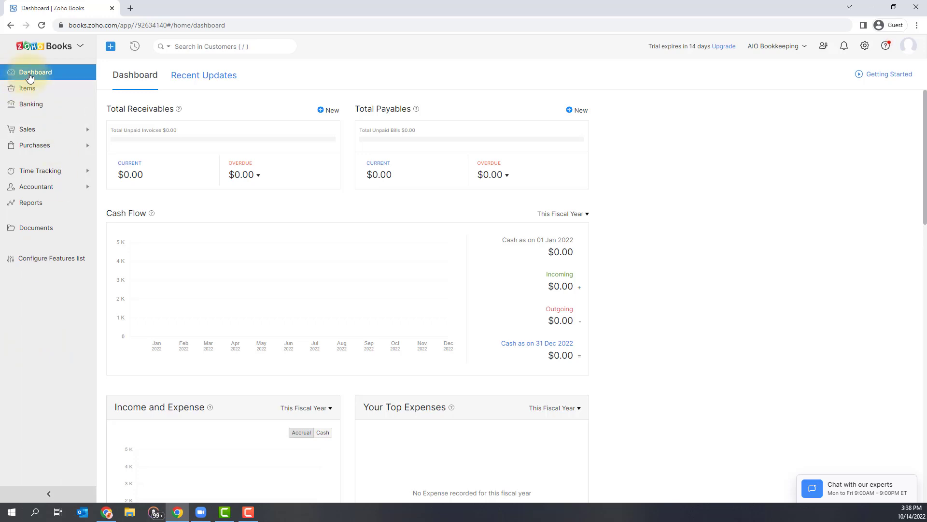
pyautogui.moveTo(50, 76)
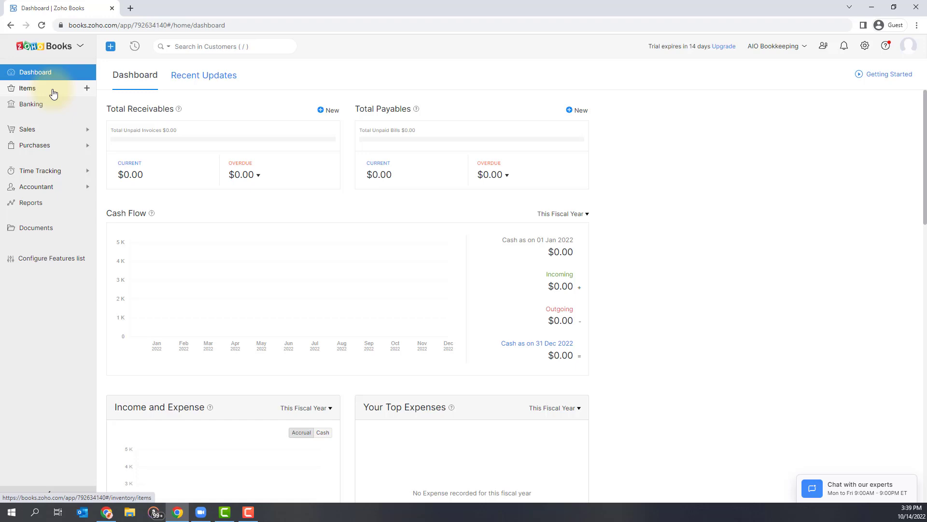
# View the Items list, then the Banking page with no bank accounts connected
pyautogui.click(27, 88)
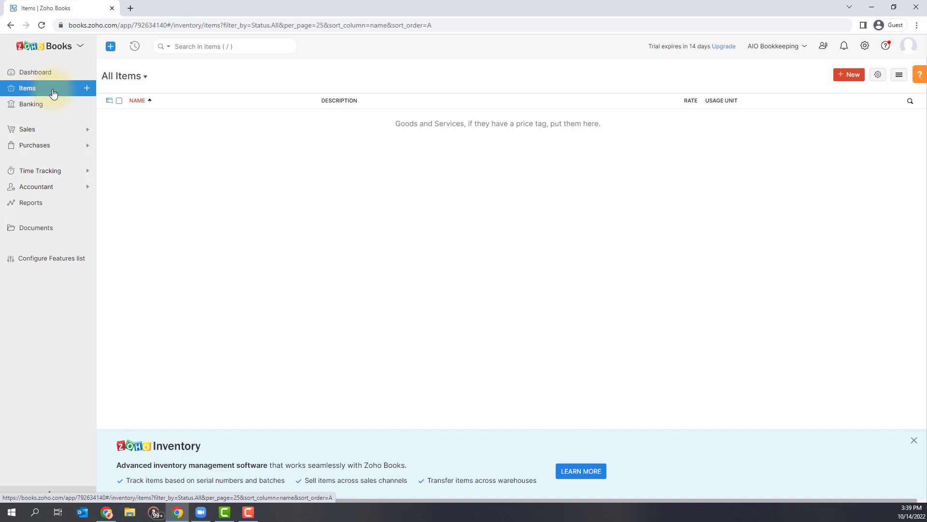
pyautogui.click(31, 104)
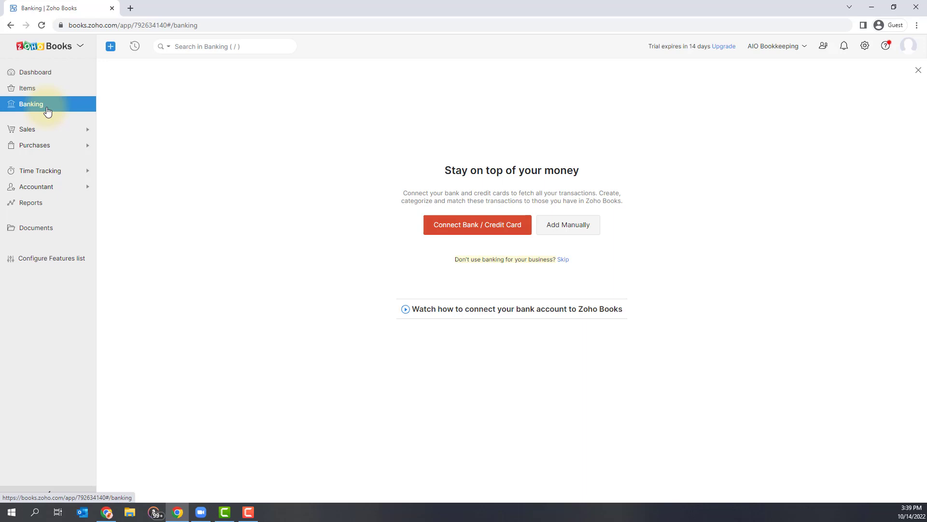
# Expand Sales, view the empty Customers list, then open the empty Invoices page
pyautogui.click(27, 129)
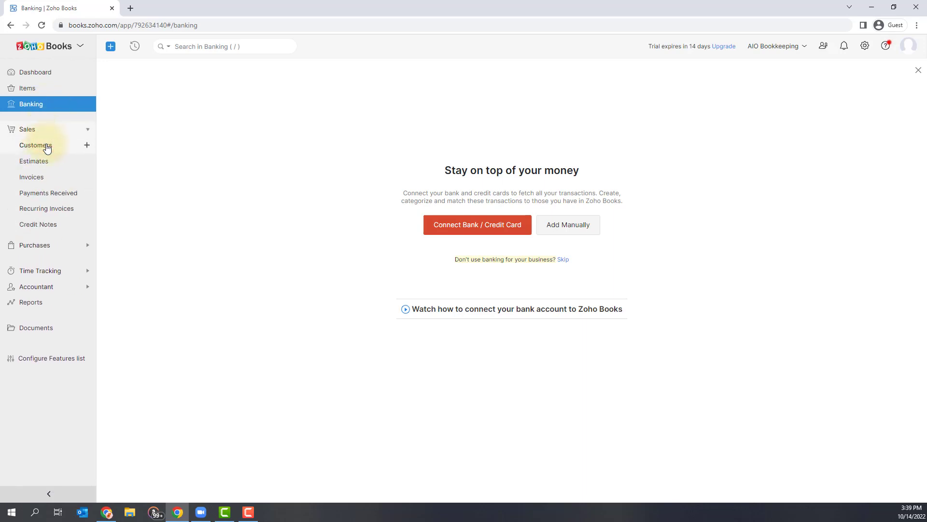
pyautogui.click(34, 145)
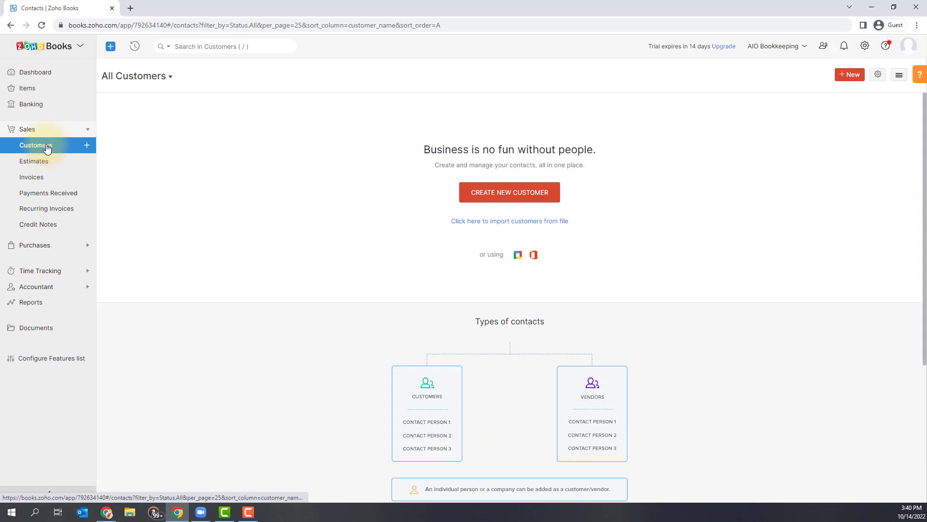
pyautogui.click(31, 177)
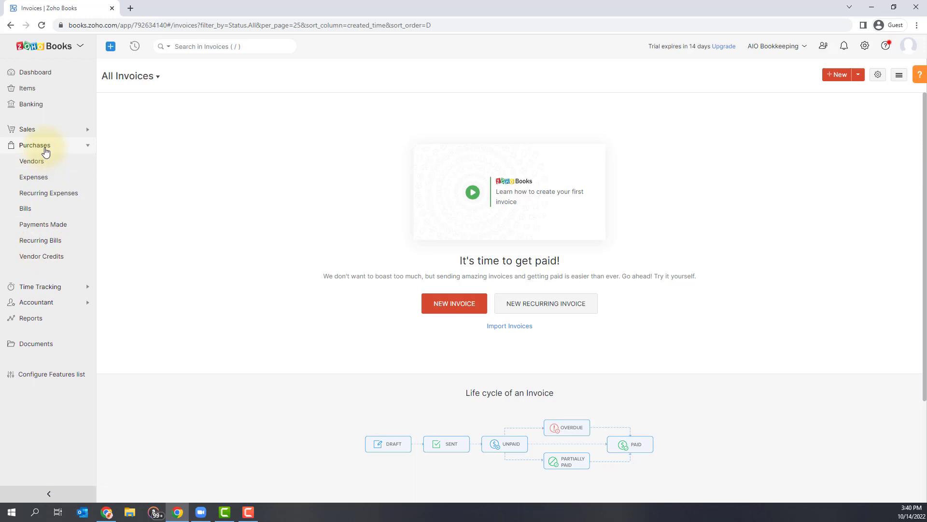
pyautogui.moveTo(34, 177)
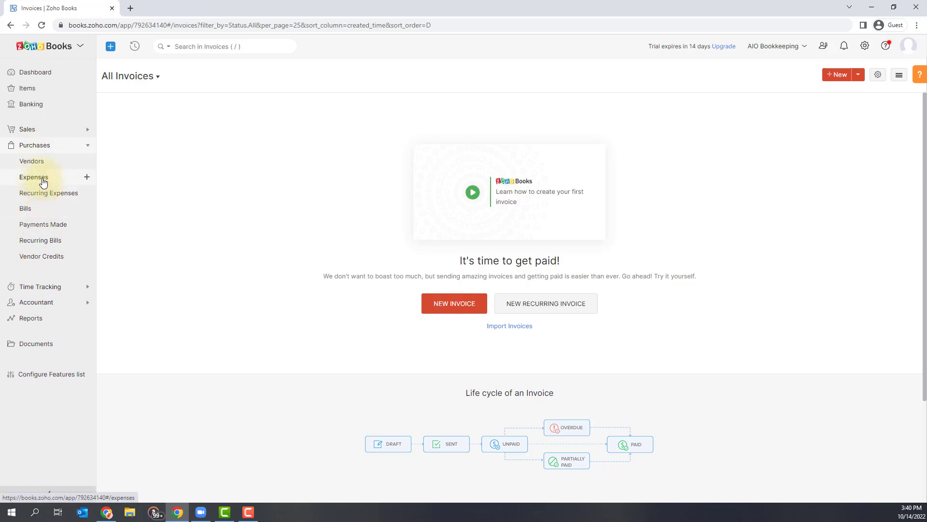
pyautogui.moveTo(32, 161)
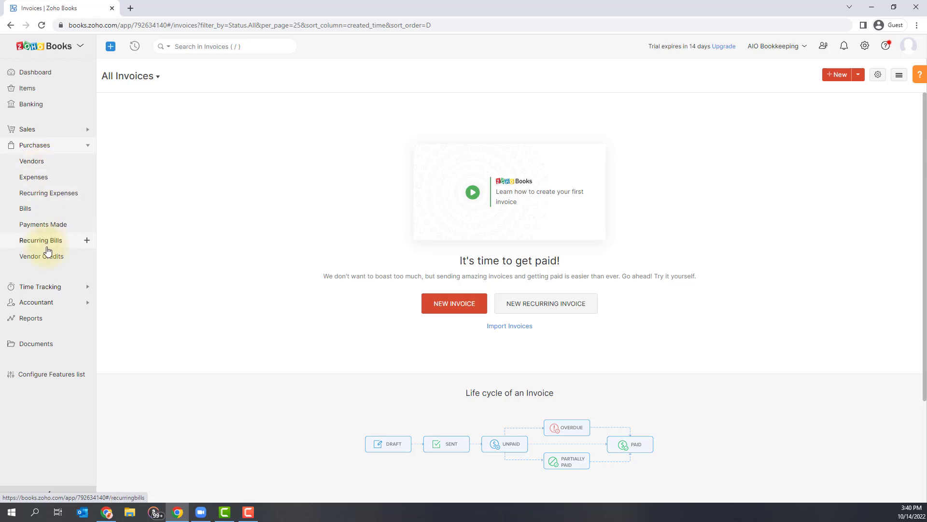
pyautogui.moveTo(42, 256)
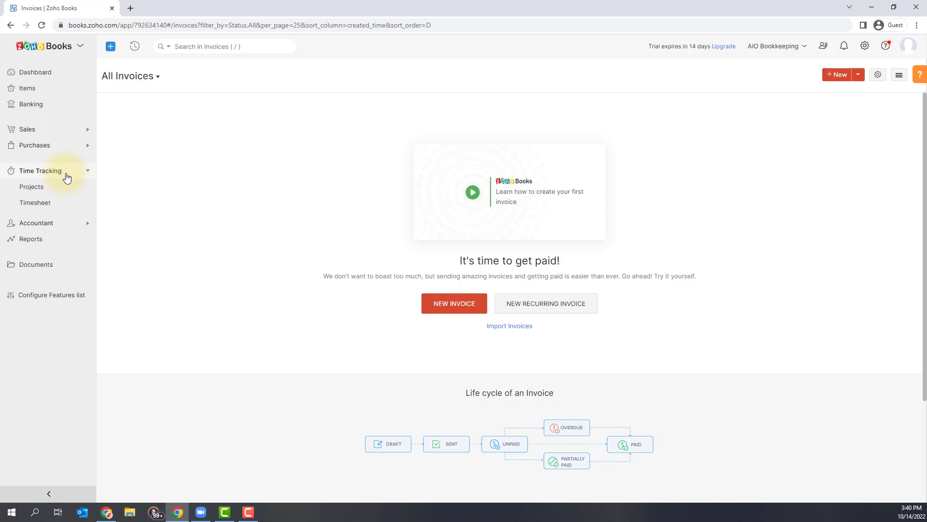
pyautogui.moveTo(34, 202)
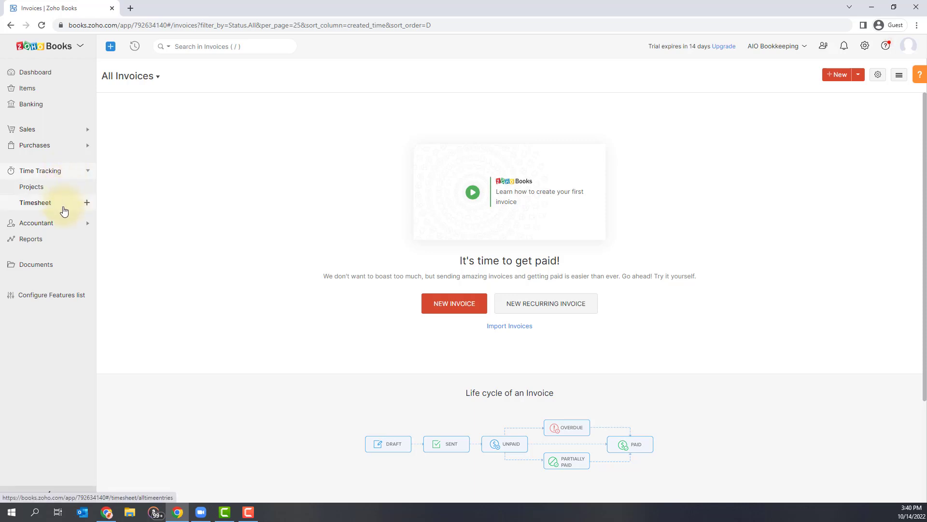
# Expand the Accountant group in the sidebar to reveal its modules
pyautogui.click(36, 186)
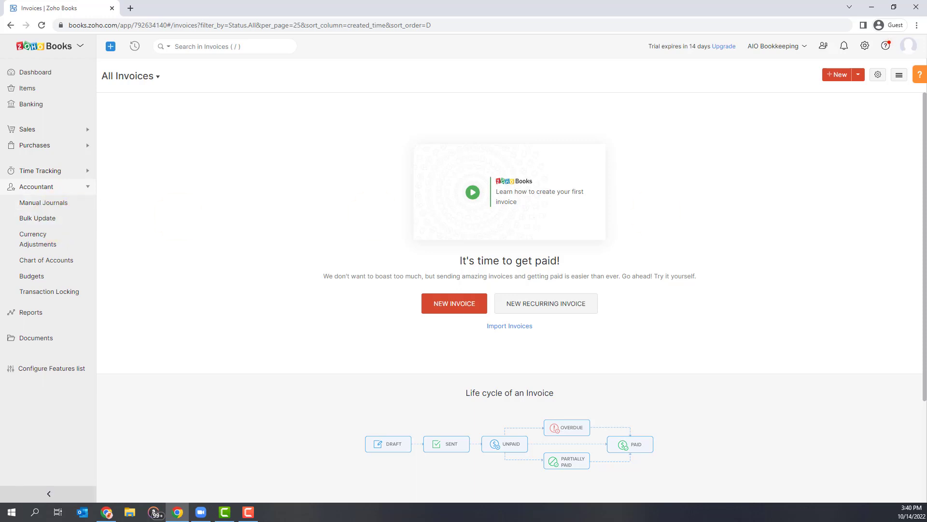
pyautogui.moveTo(46, 260)
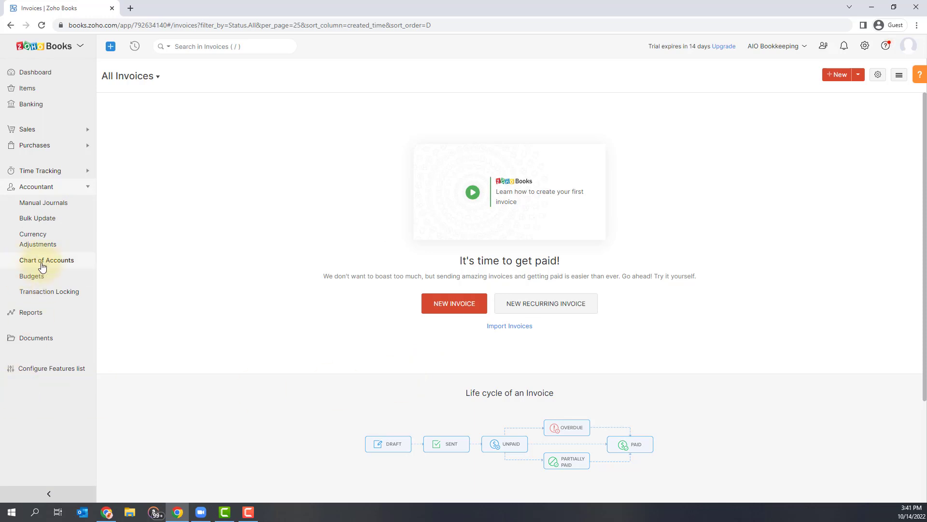
pyautogui.moveTo(44, 202)
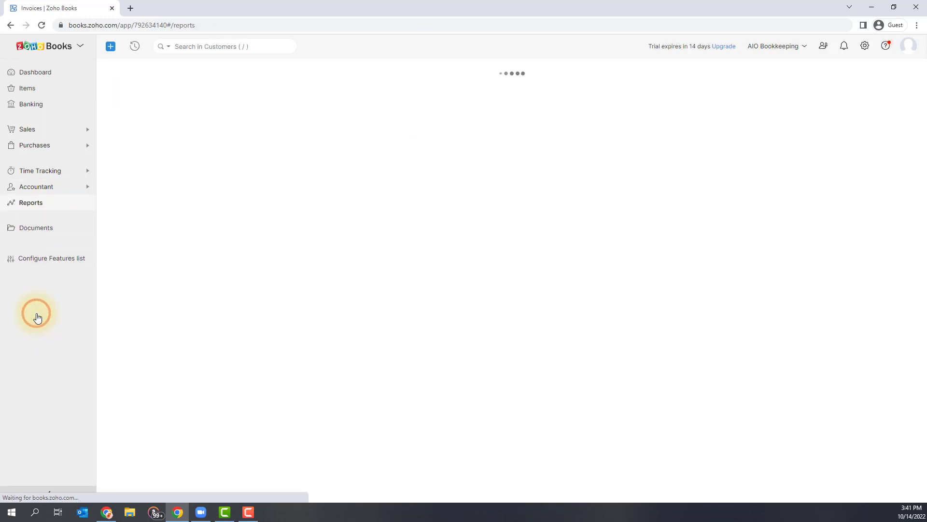
# Open Reports, view the empty Documents inbox, then return to General Reports
pyautogui.click(31, 202)
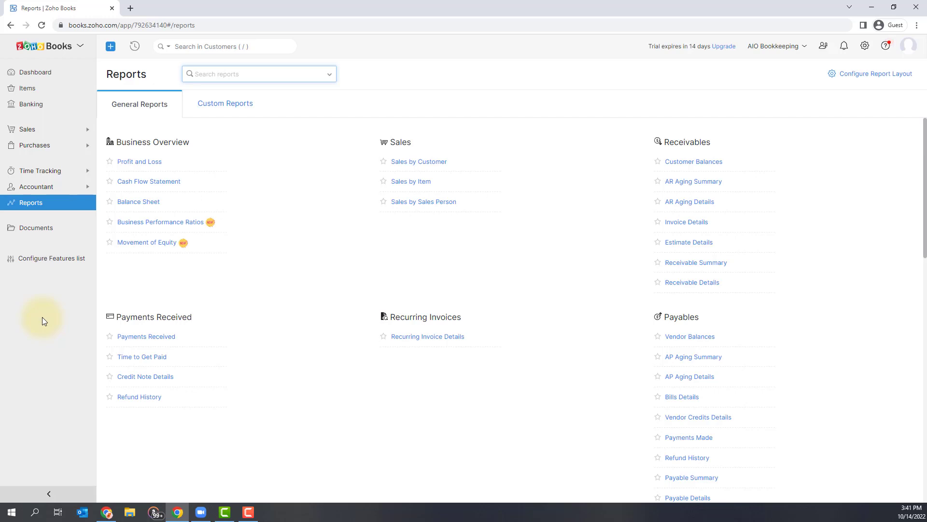
pyautogui.click(259, 73)
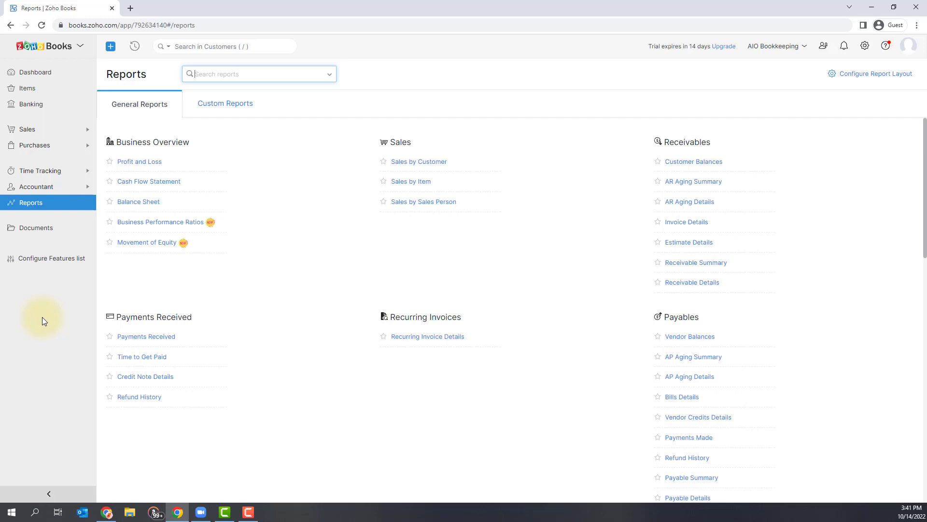
pyautogui.click(36, 227)
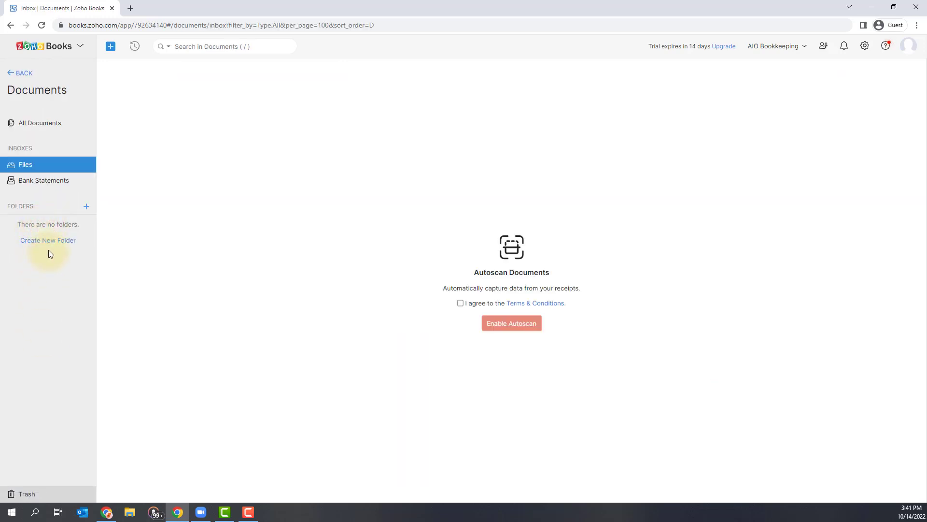
pyautogui.moveTo(47, 269)
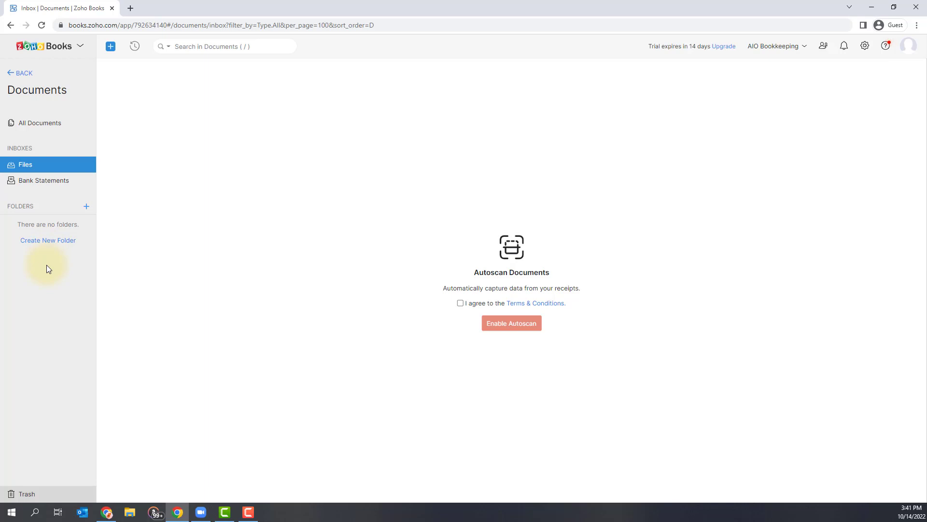
pyautogui.moveTo(29, 111)
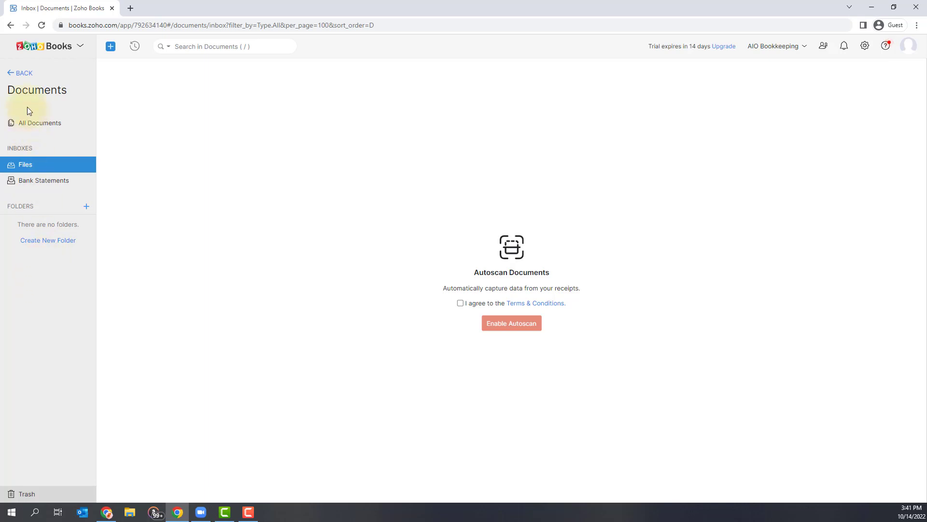
pyautogui.click(31, 202)
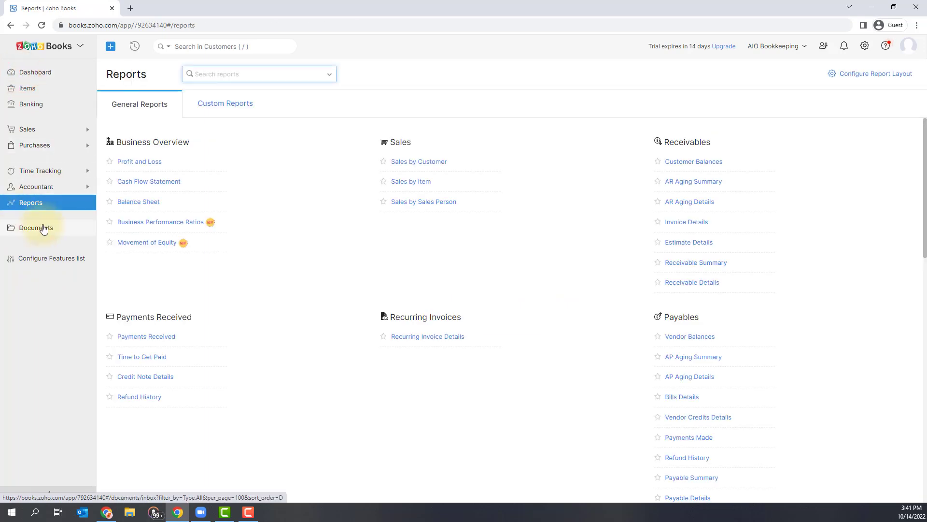
pyautogui.moveTo(41, 230)
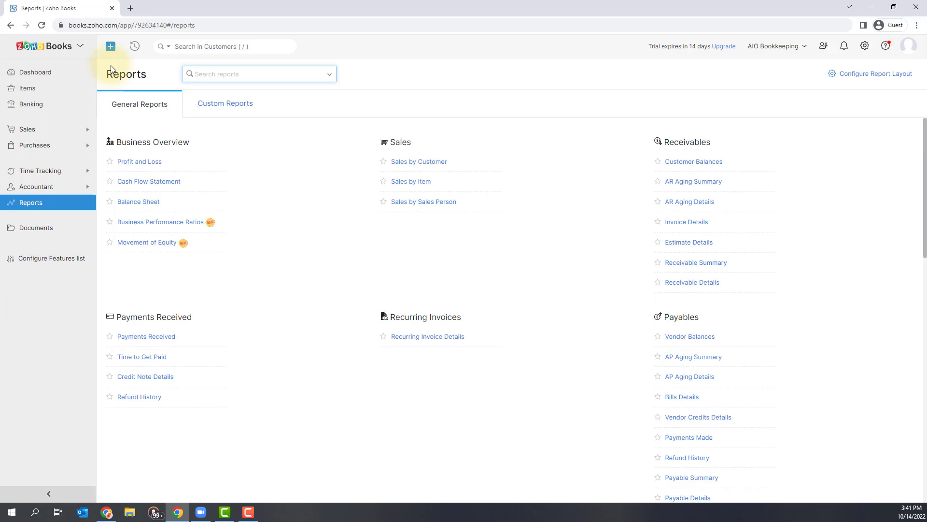
pyautogui.moveTo(110, 46)
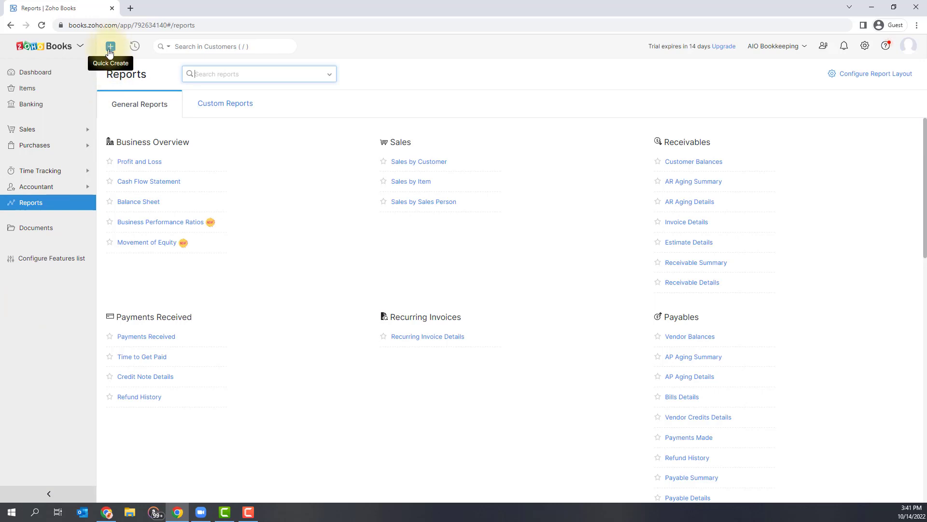
pyautogui.click(110, 46)
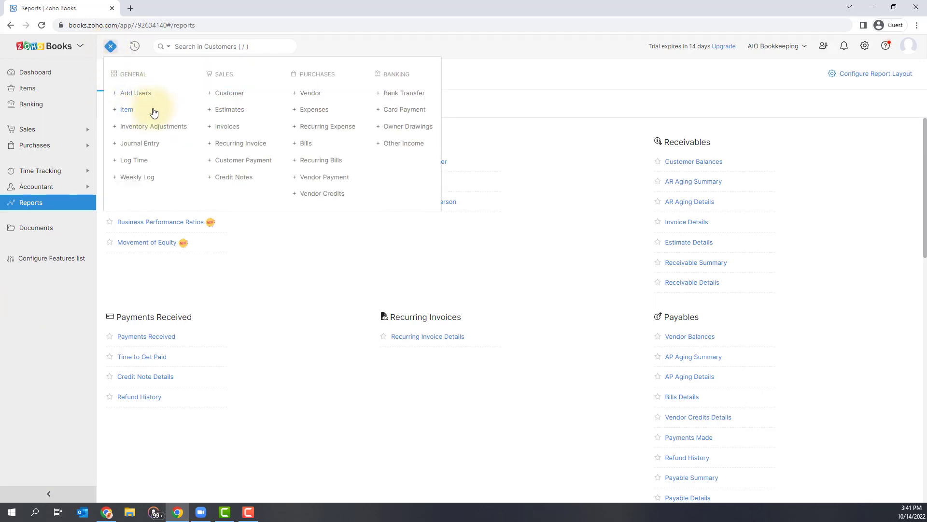
pyautogui.moveTo(211, 95)
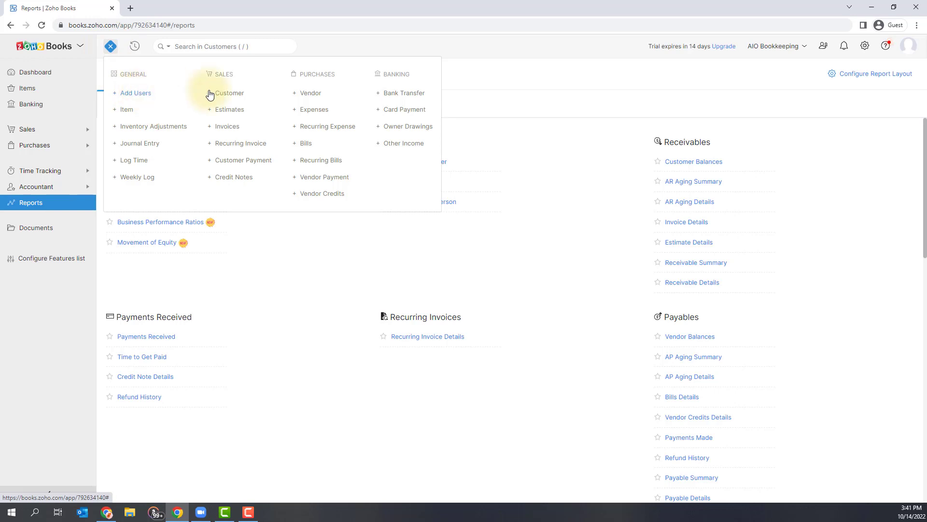
pyautogui.moveTo(237, 158)
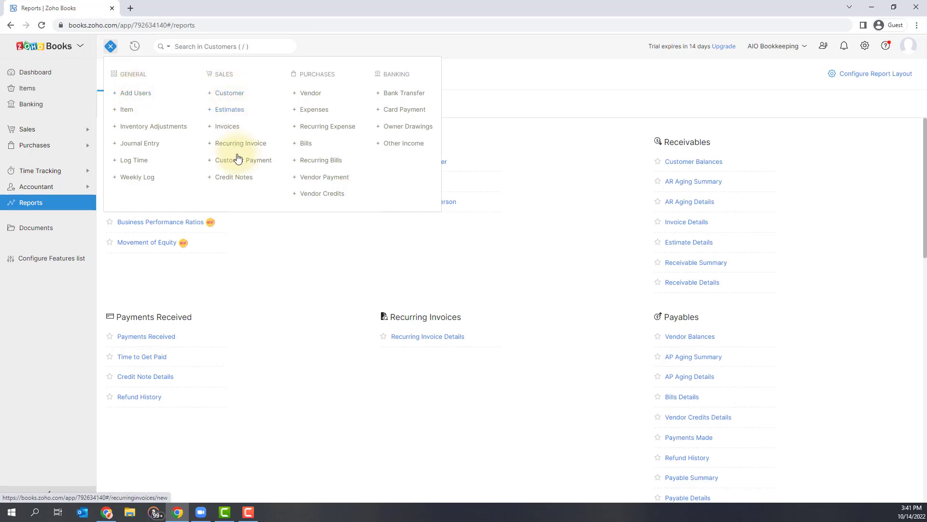
pyautogui.moveTo(127, 110)
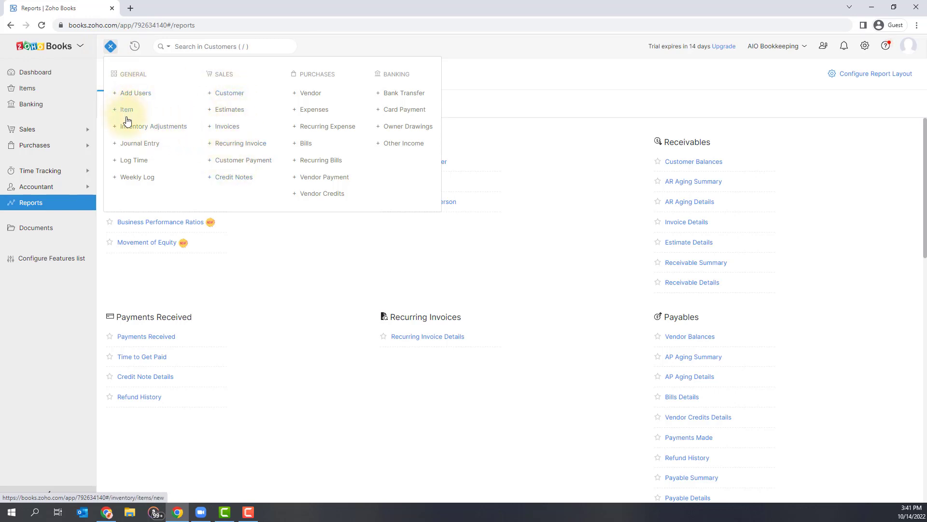
pyautogui.moveTo(310, 95)
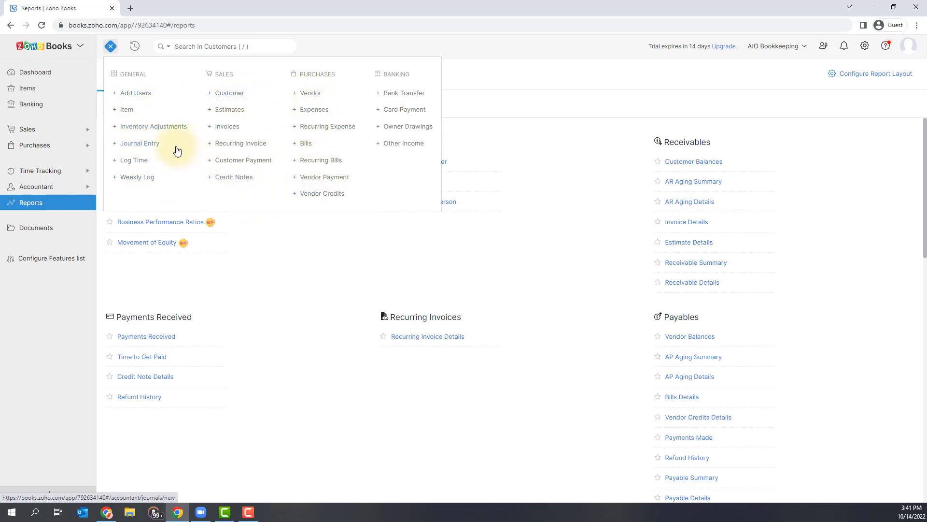
pyautogui.moveTo(168, 150)
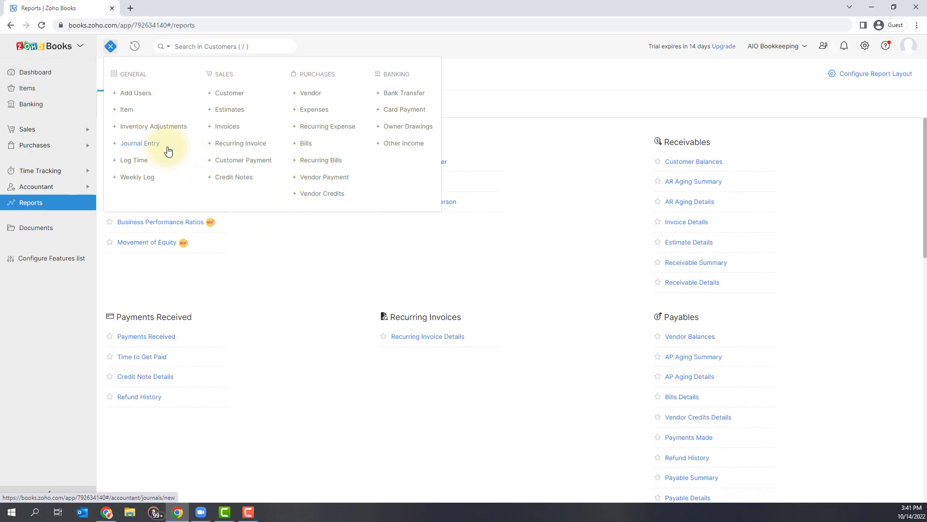
pyautogui.click(134, 46)
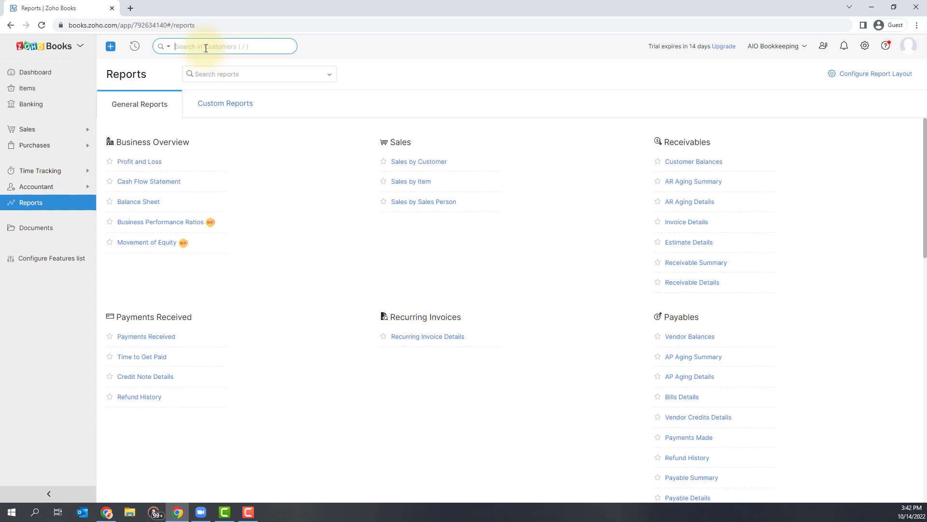
pyautogui.moveTo(499, 63)
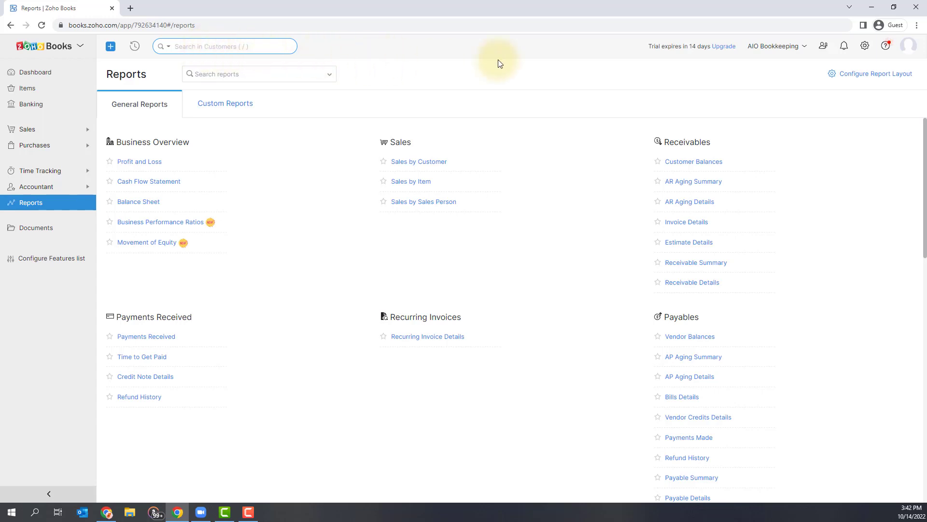
# Show the Settings panel with Organization Profile, Taxes, Templates, Integrations and Subscription
pyautogui.click(864, 46)
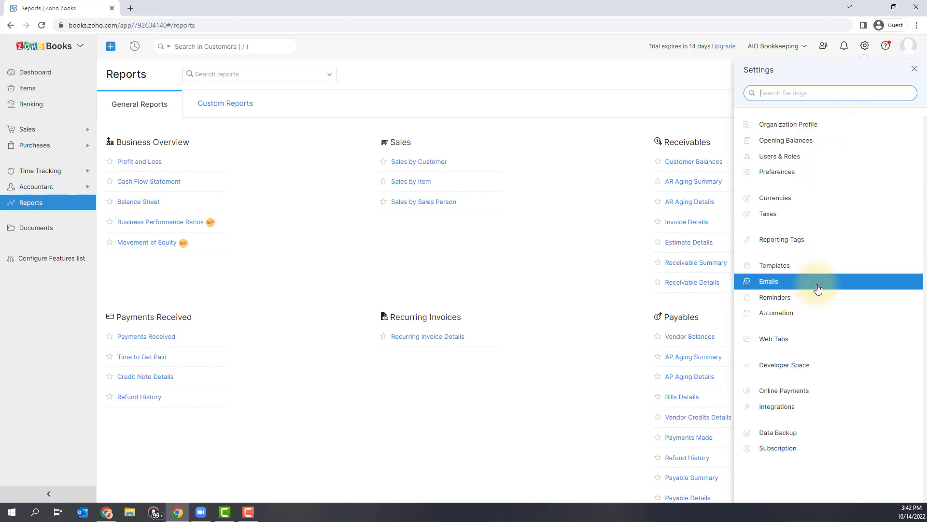
pyautogui.moveTo(818, 408)
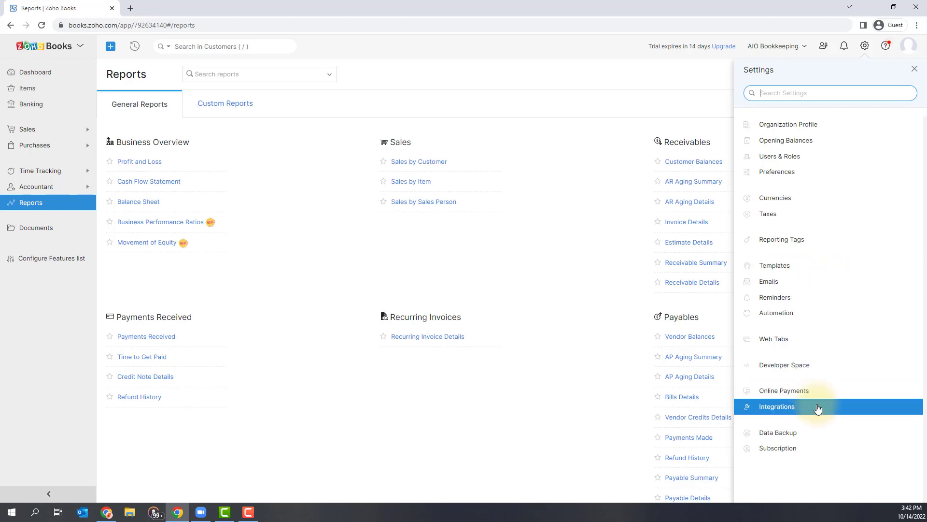
pyautogui.moveTo(801, 448)
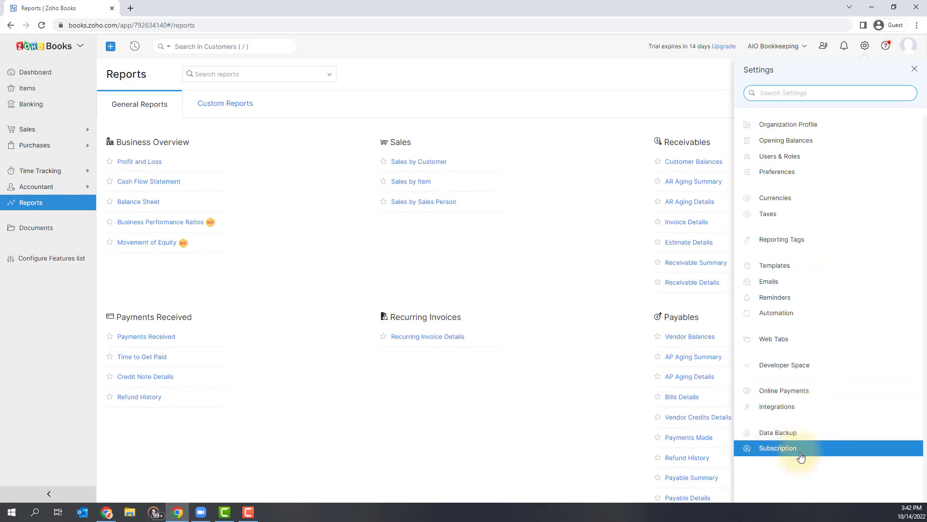
pyautogui.moveTo(817, 318)
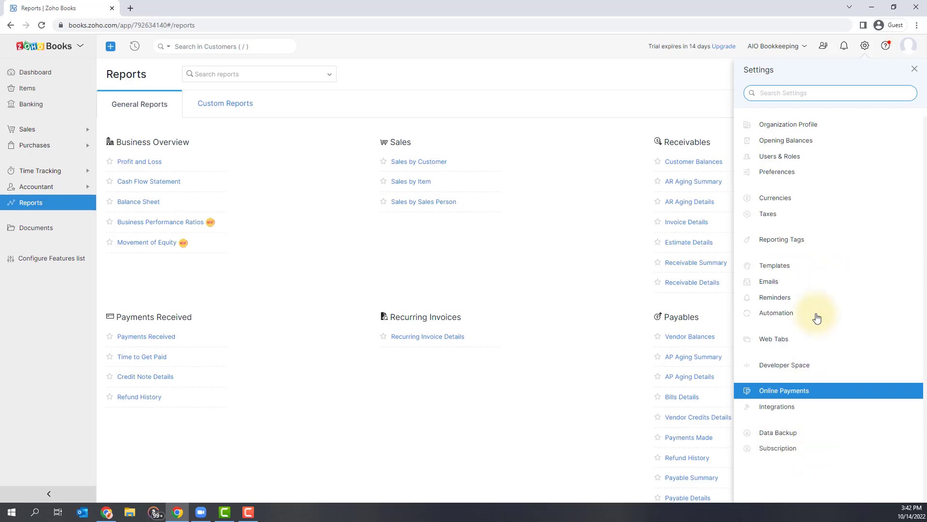
pyautogui.click(777, 406)
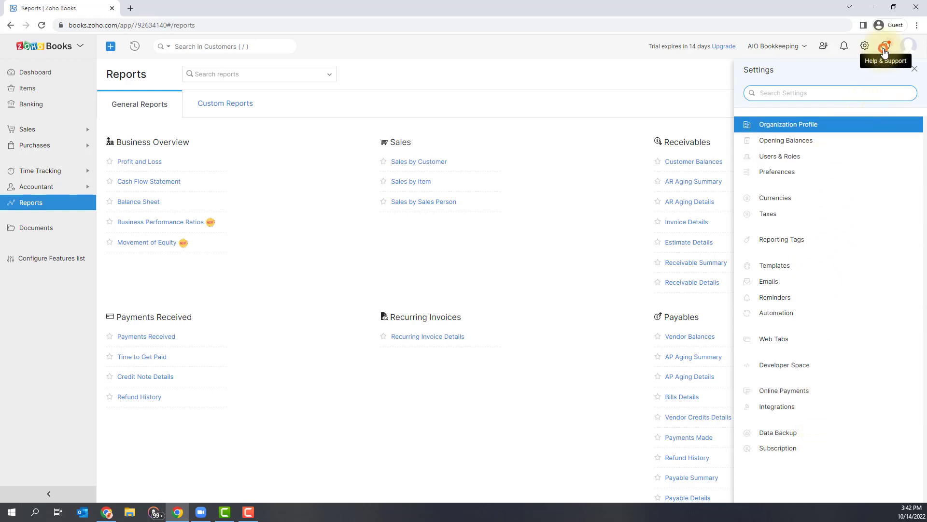
# Show the Help & Support panel with help documents, FAQ, expert chat and tutorials
pyautogui.click(885, 45)
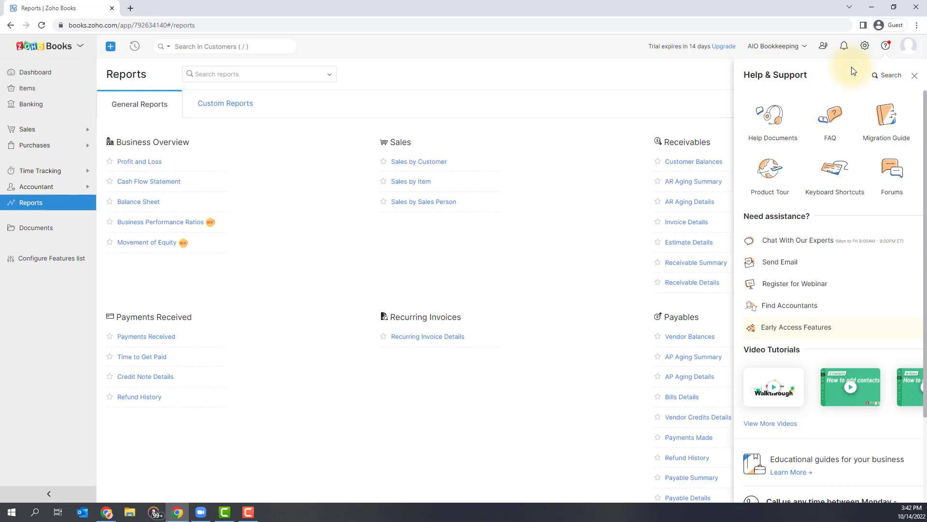
pyautogui.moveTo(813, 224)
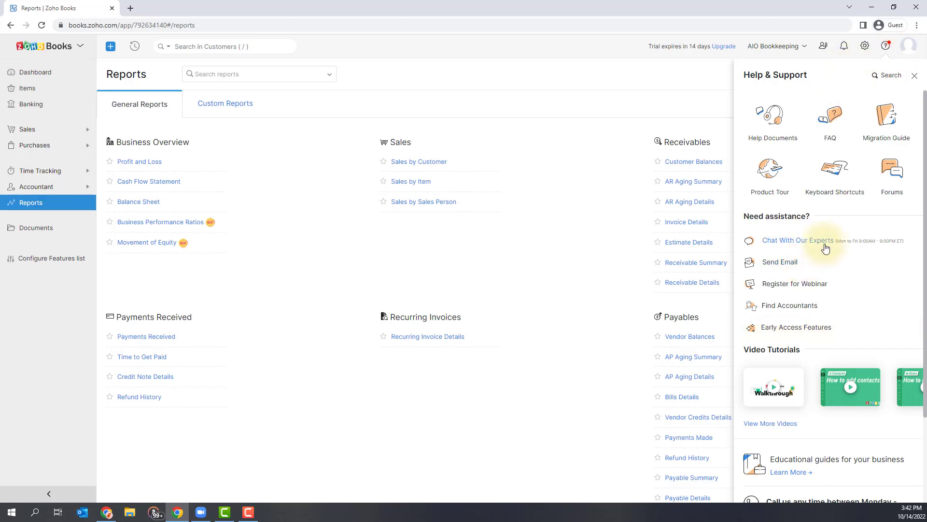
pyautogui.moveTo(895, 57)
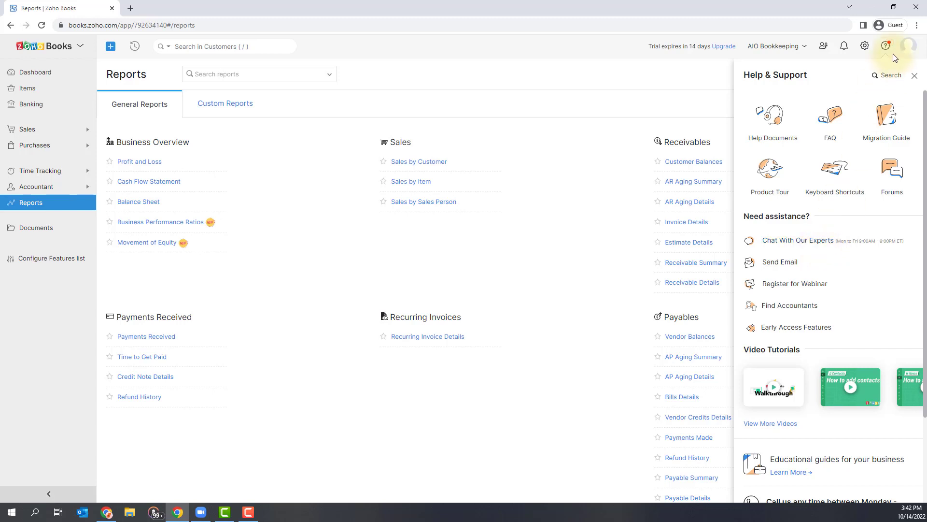
# Show the account profile panel with the AIO Bookkeeping organization
pyautogui.click(911, 45)
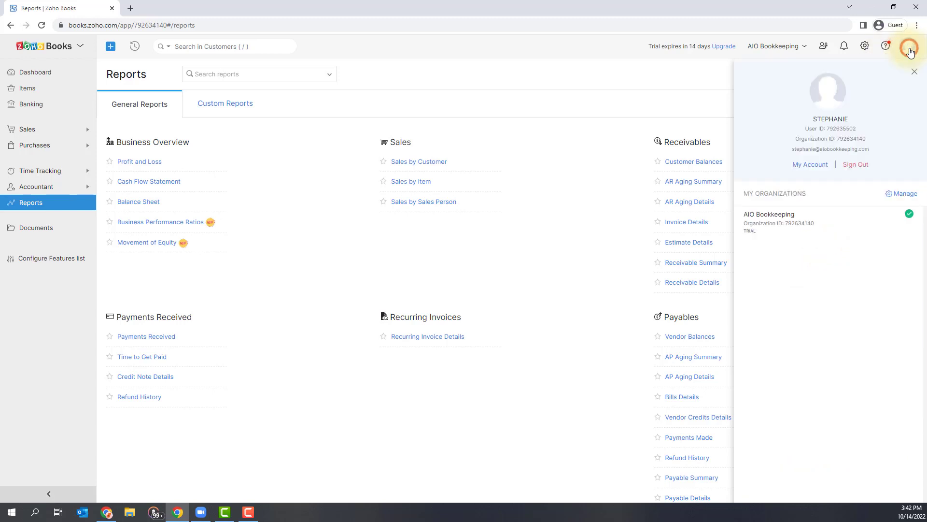
pyautogui.moveTo(909, 46)
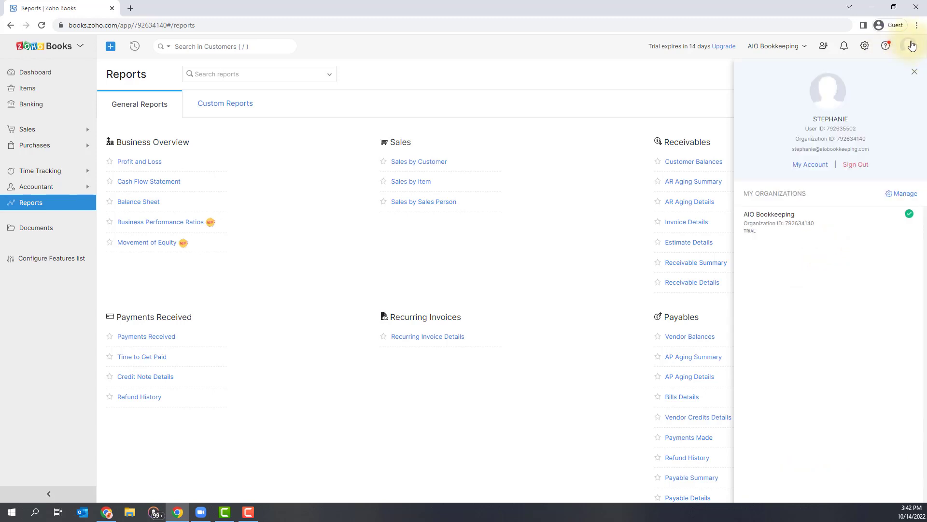
pyautogui.moveTo(889, 129)
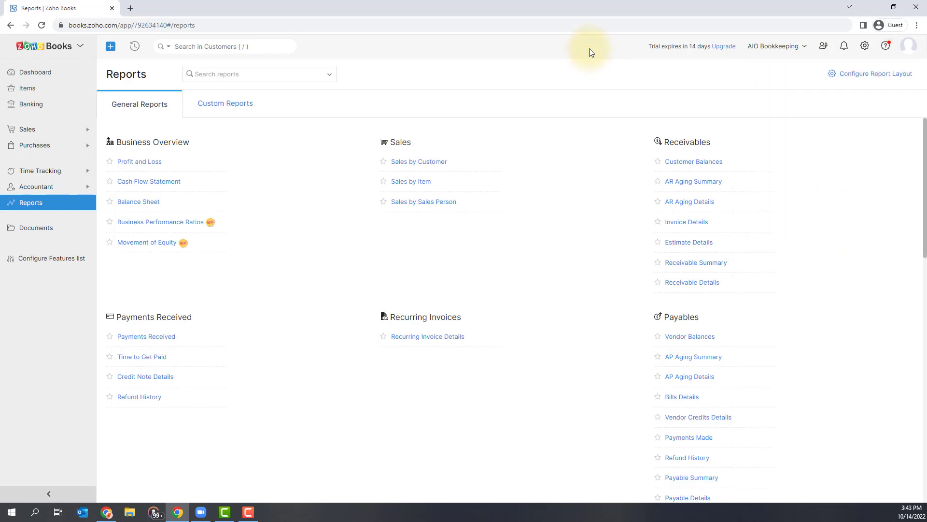
pyautogui.moveTo(594, 56)
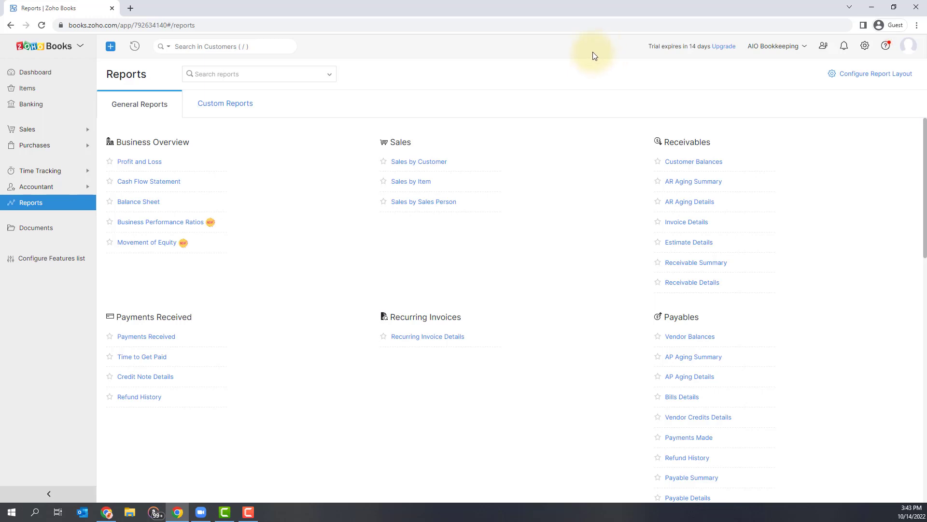